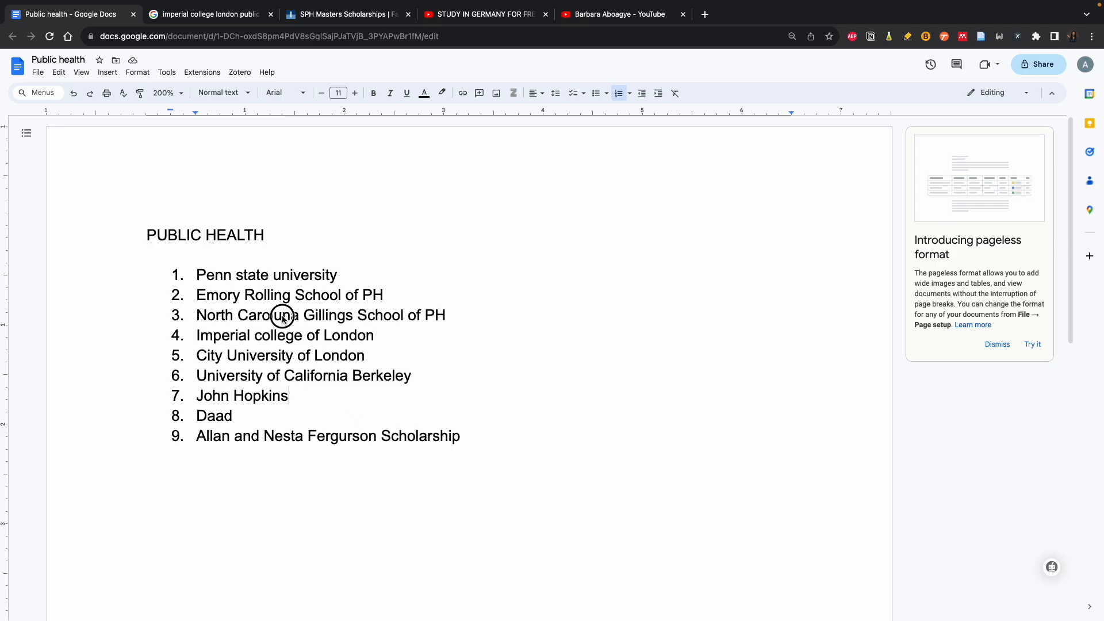
- Correct the spelling of North Carolina in the numbered public health schools list
{"action": "left_click", "coordinate": [282, 315]}
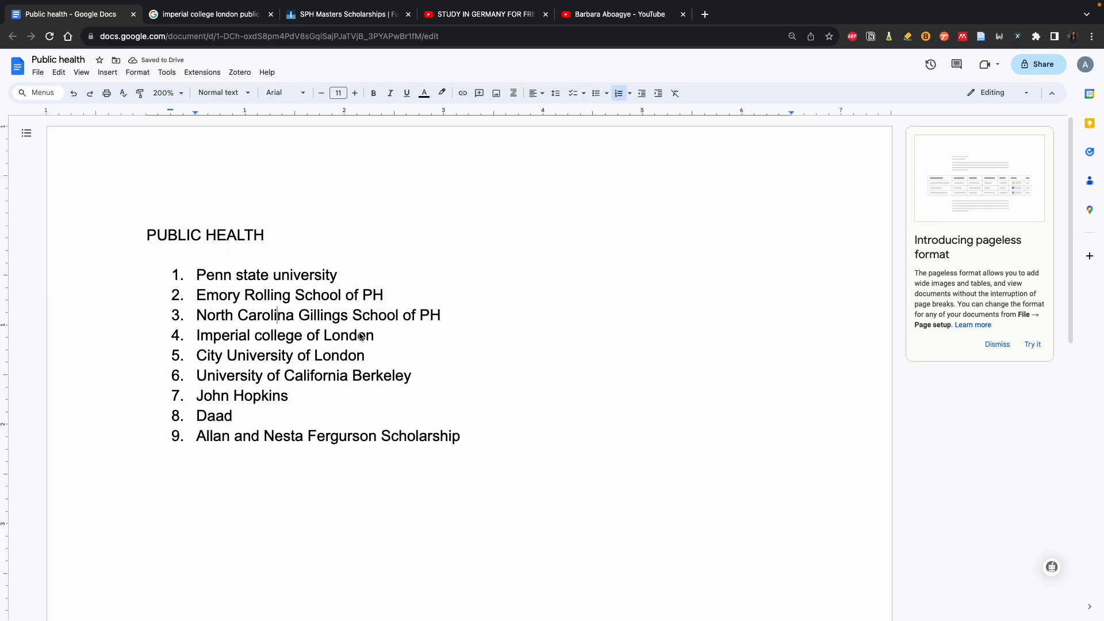
{"action": "left_click", "coordinate": [211, 14]}
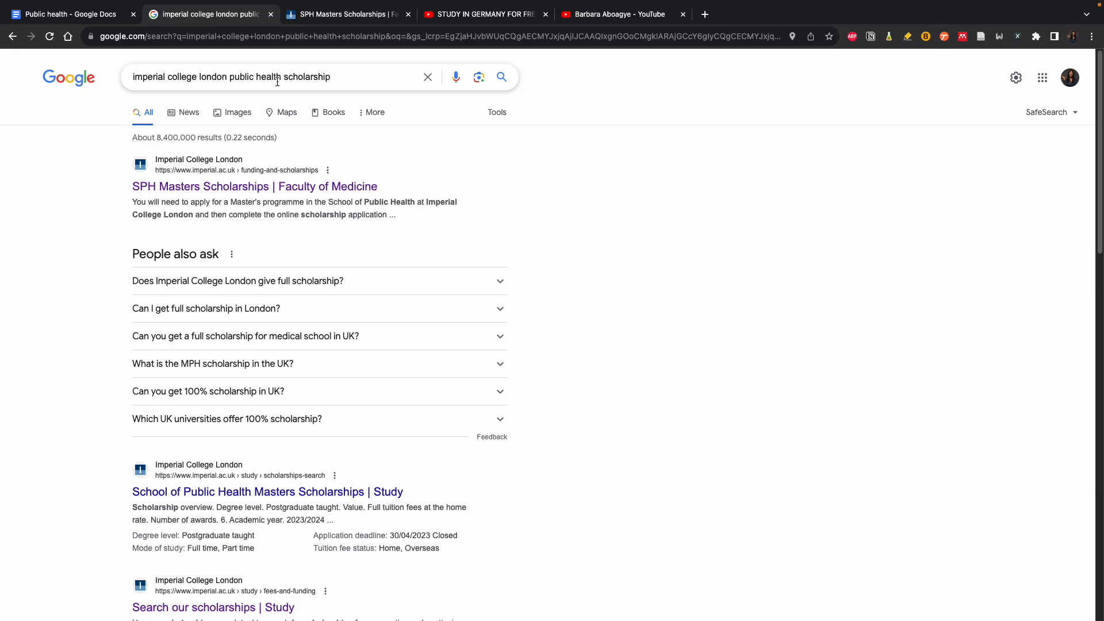
{"action": "mouse_move", "coordinate": [202, 195]}
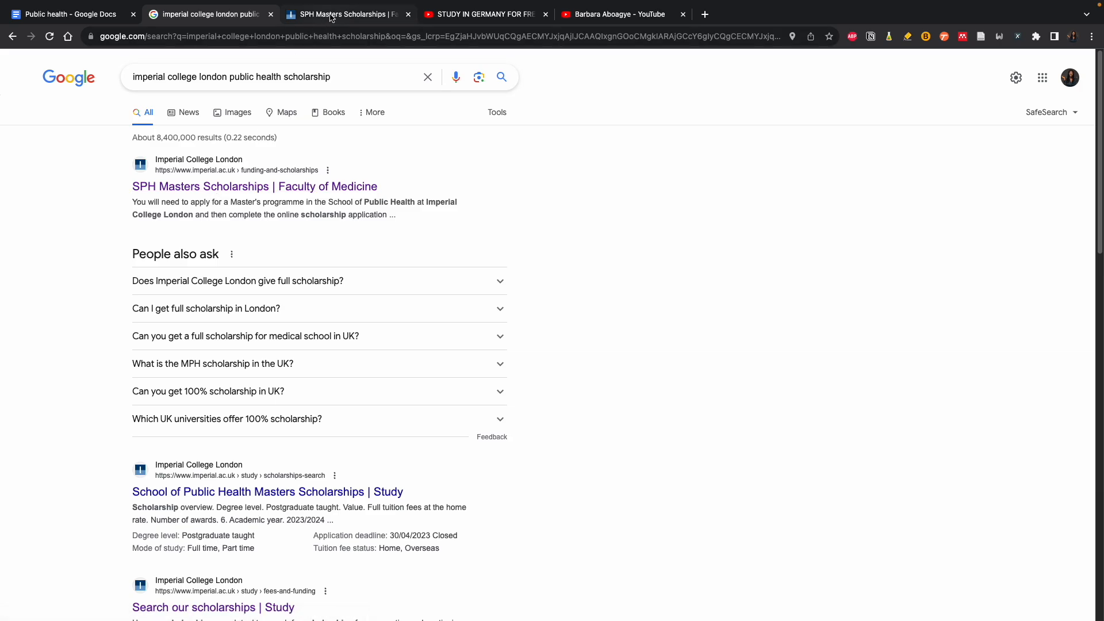
- Check the SPH Masters Scholarships deadline and eligibility, then return to the Public health document
{"action": "left_click", "coordinate": [345, 14]}
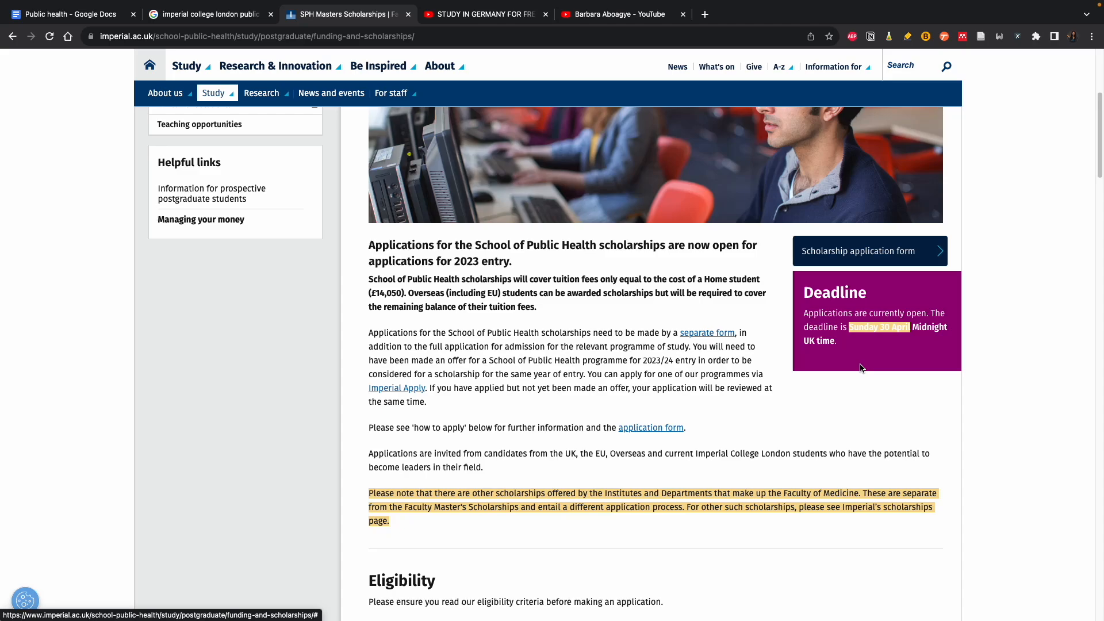
{"action": "mouse_move", "coordinate": [857, 366]}
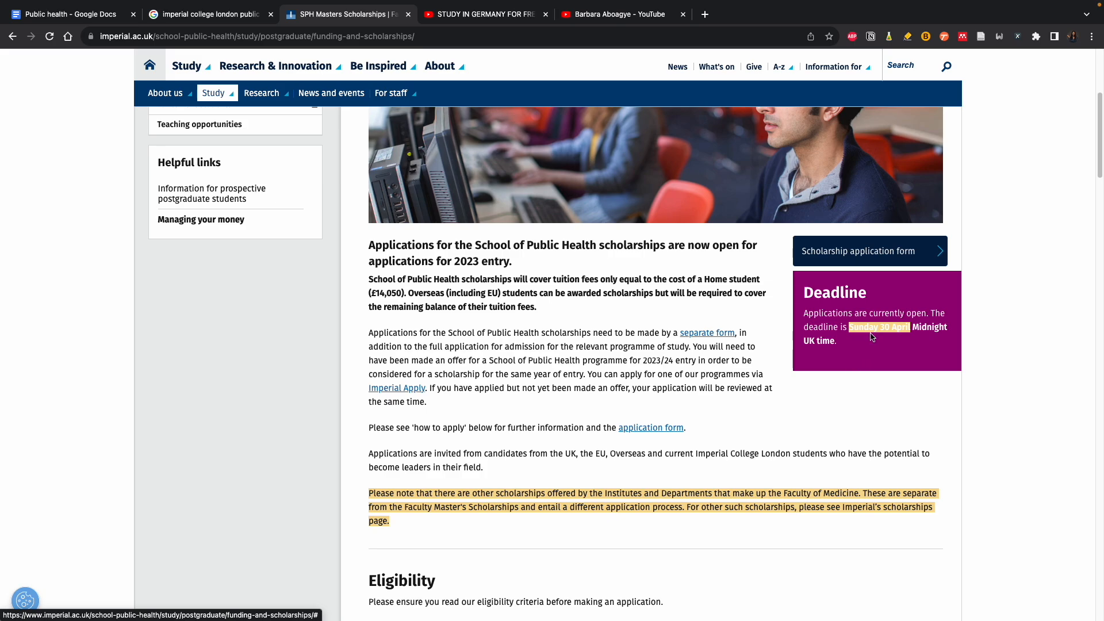
{"action": "mouse_move", "coordinate": [899, 336]}
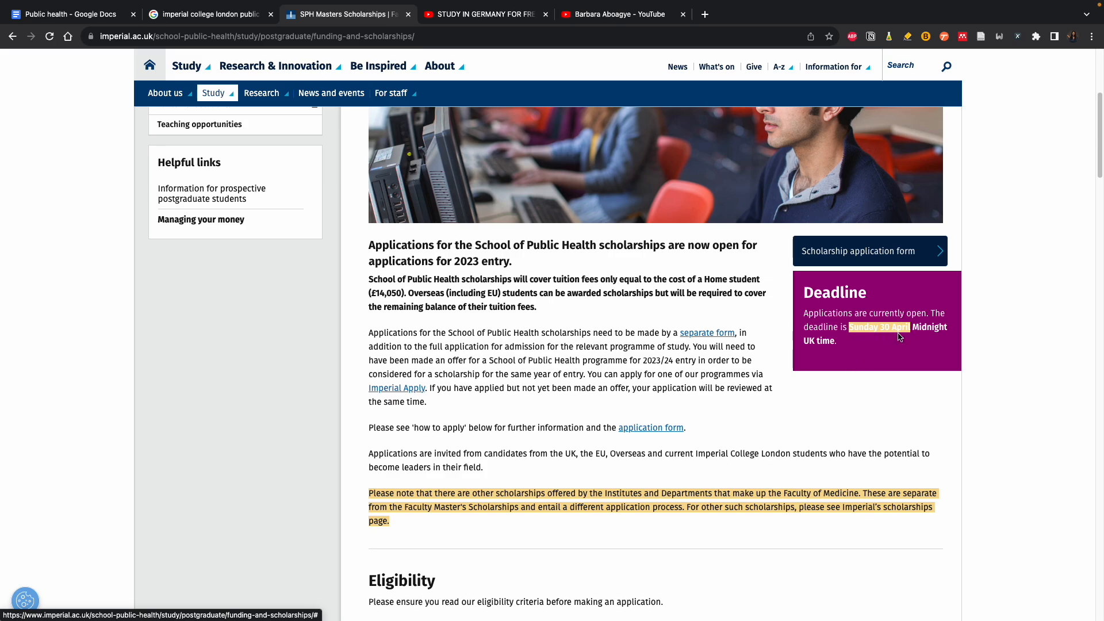
{"action": "mouse_move", "coordinate": [901, 341]}
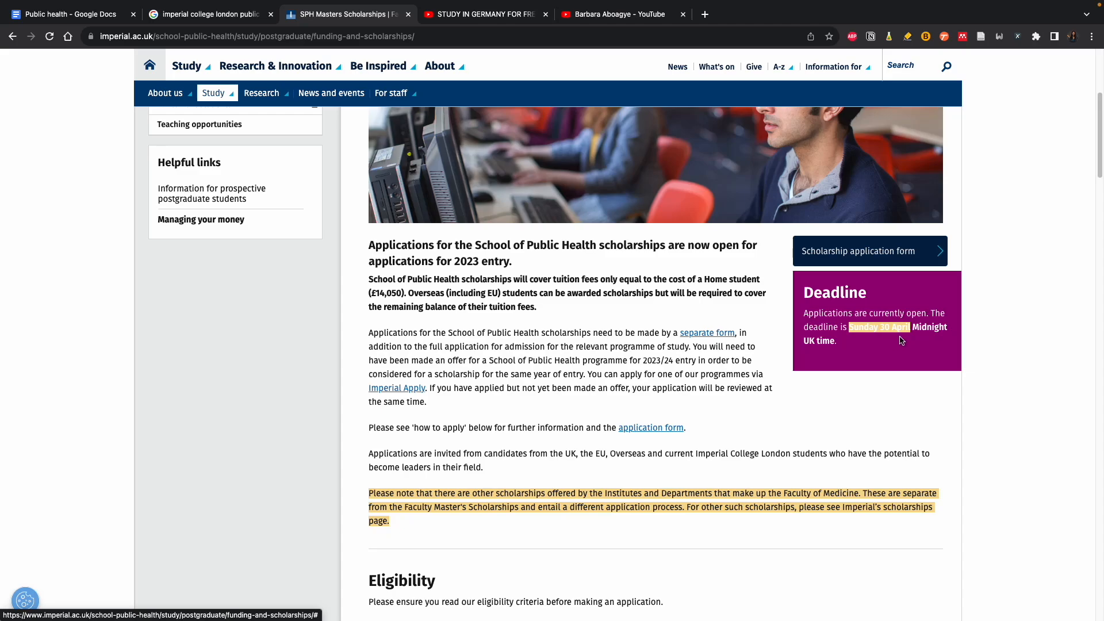
{"action": "scroll", "scroll_direction": "down", "scroll_amount": 3}
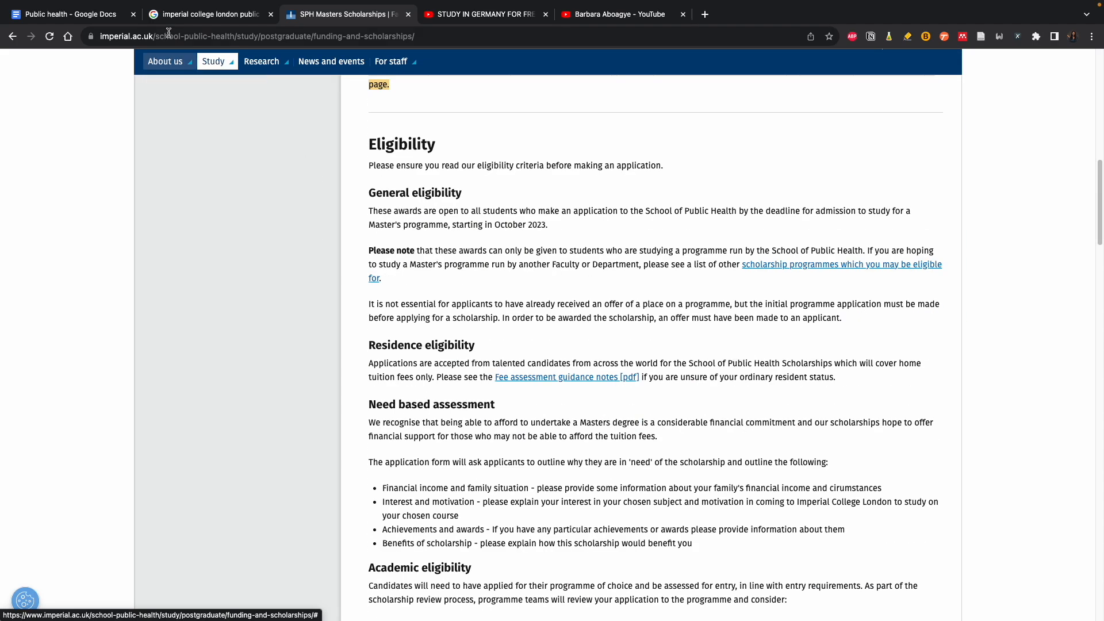
{"action": "left_click", "coordinate": [69, 14]}
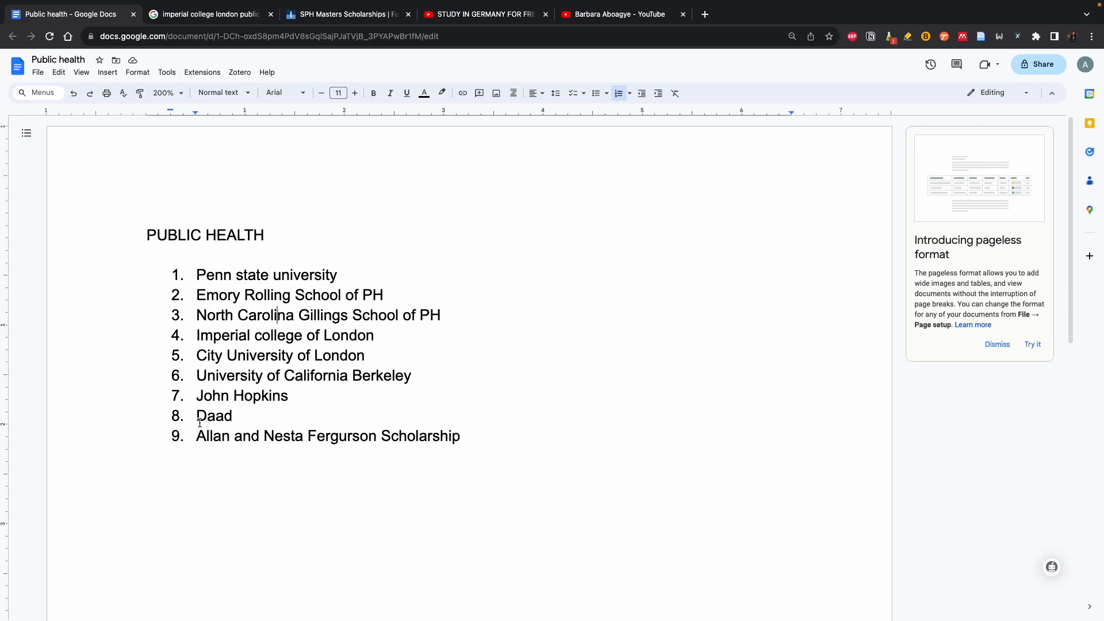
{"action": "mouse_move", "coordinate": [576, 48]}
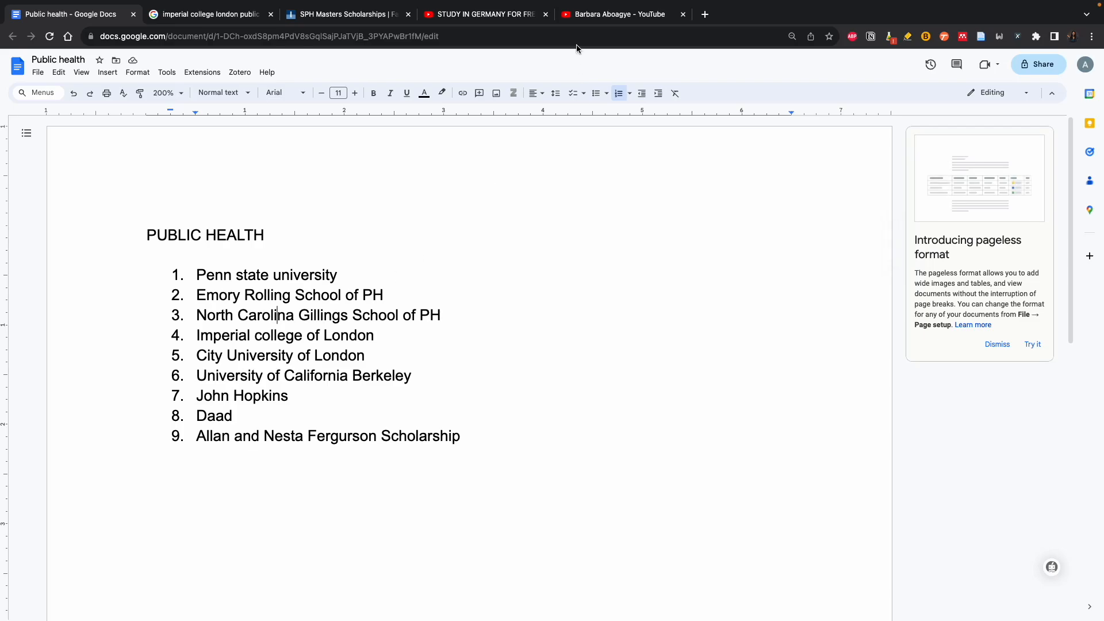
- Open the DAAD SCHOLARSHIP playlist from the channel's Playlists section
{"action": "left_click", "coordinate": [617, 14]}
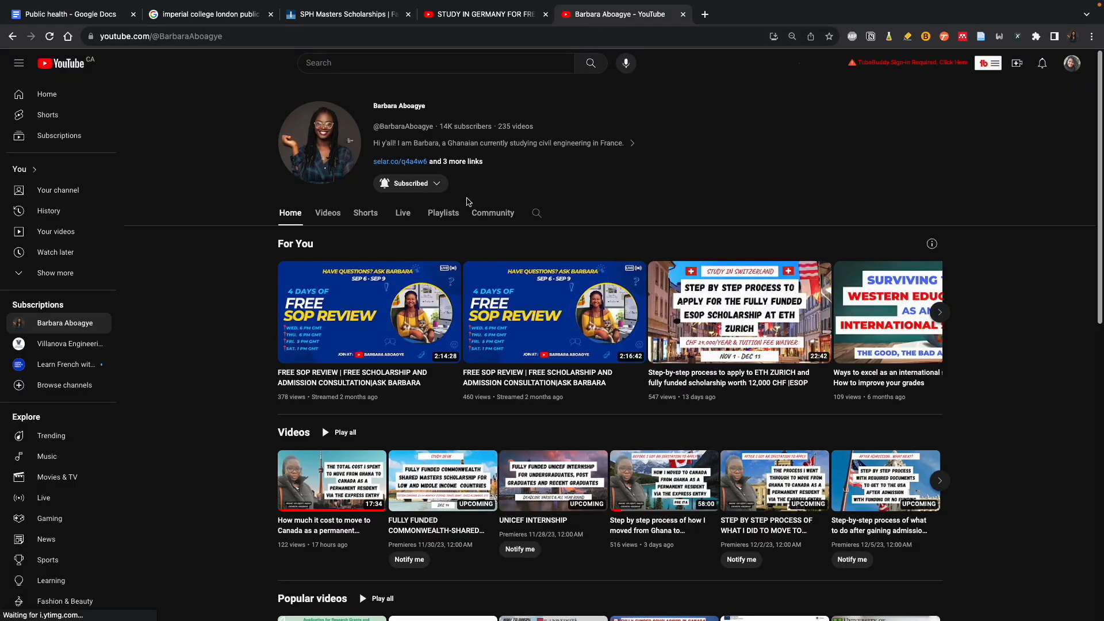
{"action": "left_click", "coordinate": [442, 212]}
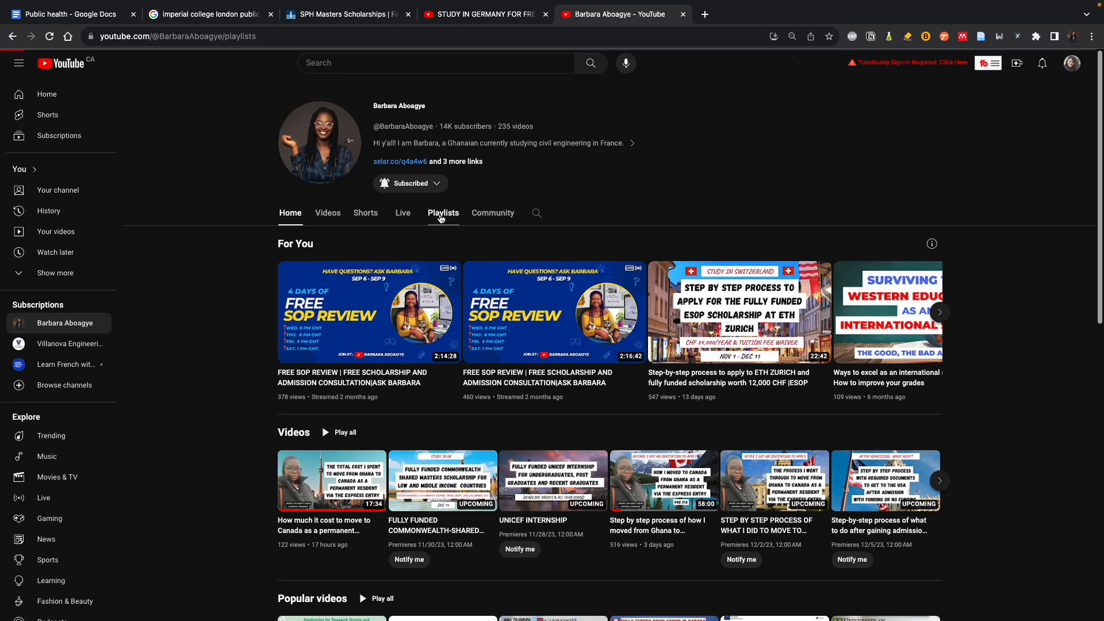
{"action": "left_click", "coordinate": [443, 213]}
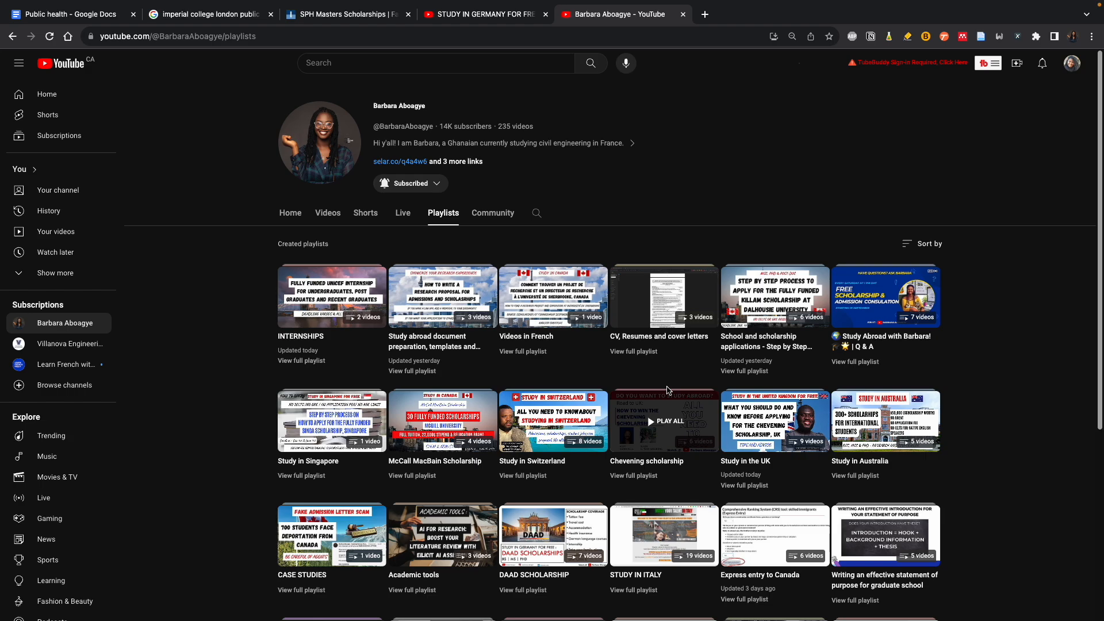
{"action": "scroll", "scroll_direction": "down", "scroll_amount": 3}
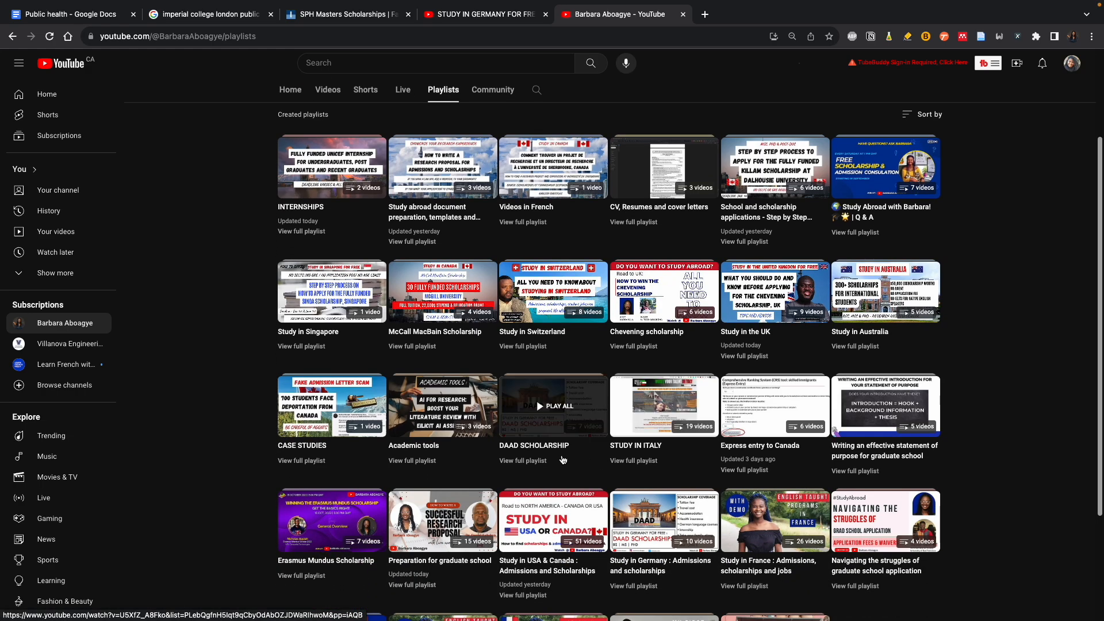
{"action": "left_click", "coordinate": [554, 406]}
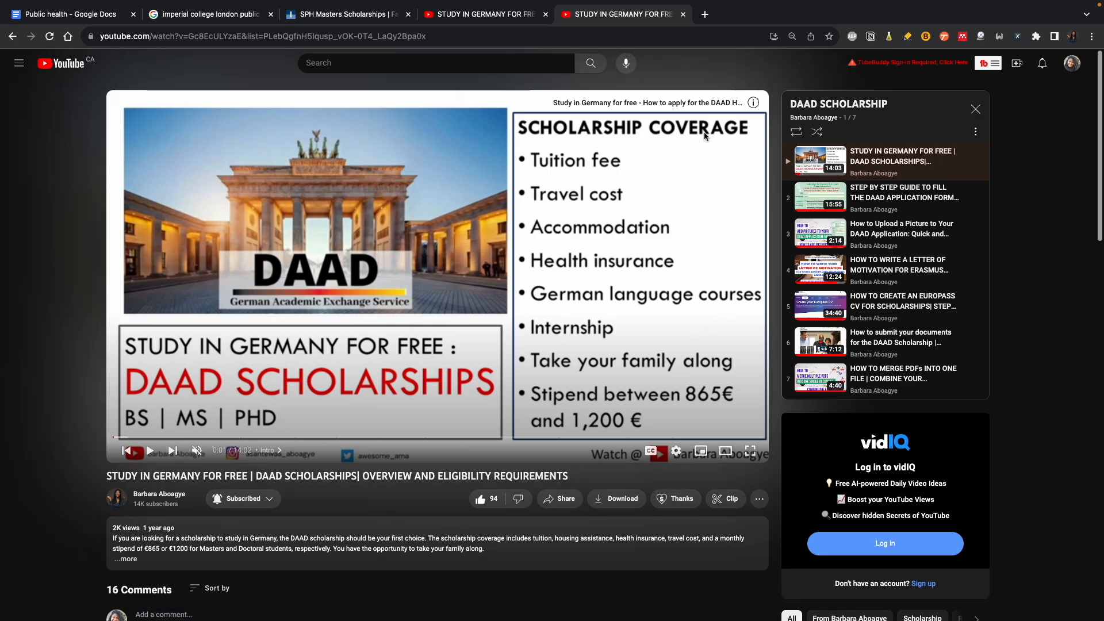
{"action": "mouse_move", "coordinate": [702, 134]}
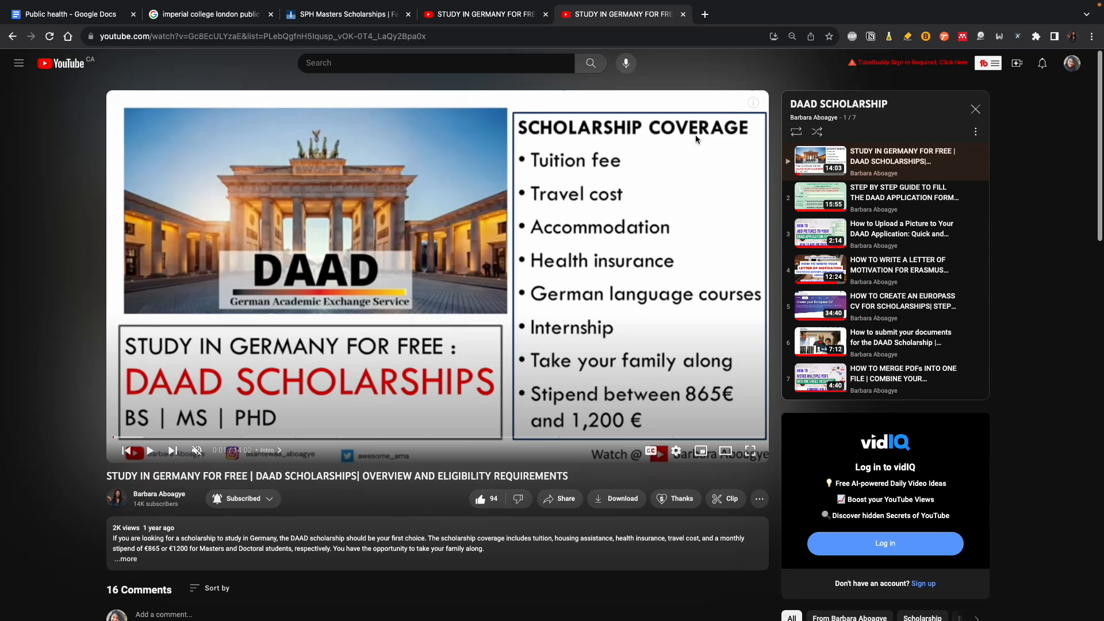
{"action": "mouse_move", "coordinate": [670, 143]}
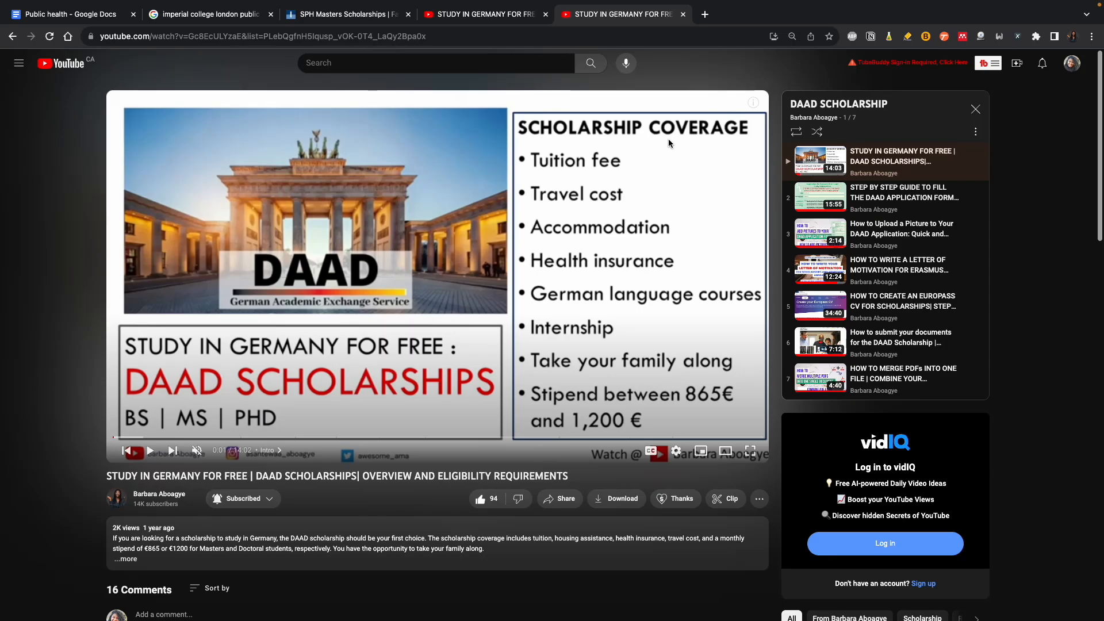
{"action": "mouse_move", "coordinate": [908, 198]}
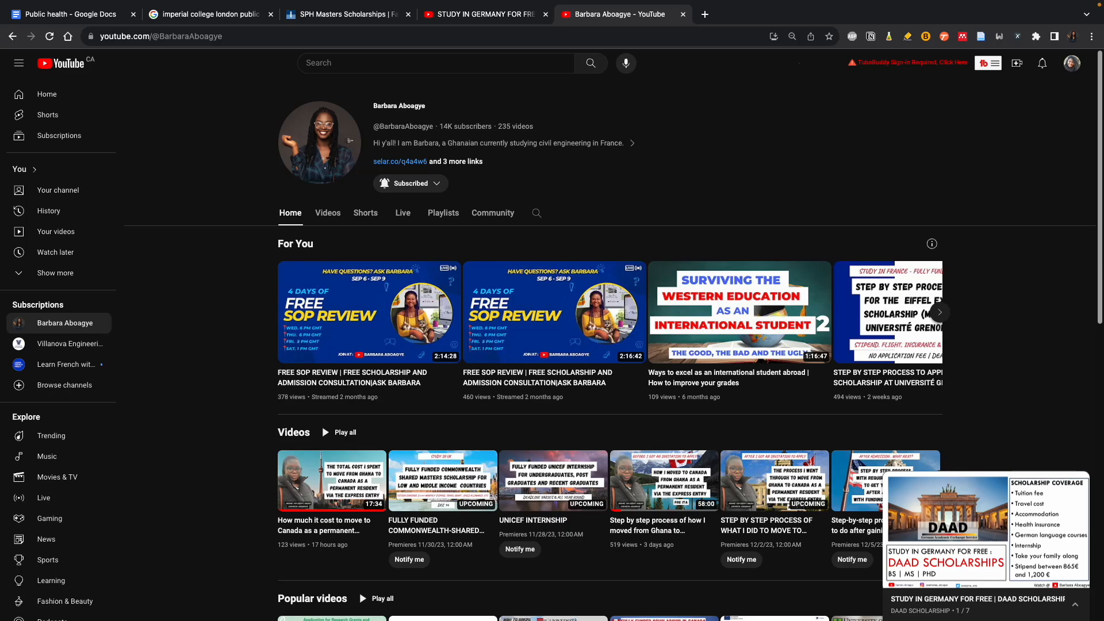
- Return to the Public health Google Docs list of nine entries
{"action": "left_click", "coordinate": [69, 13]}
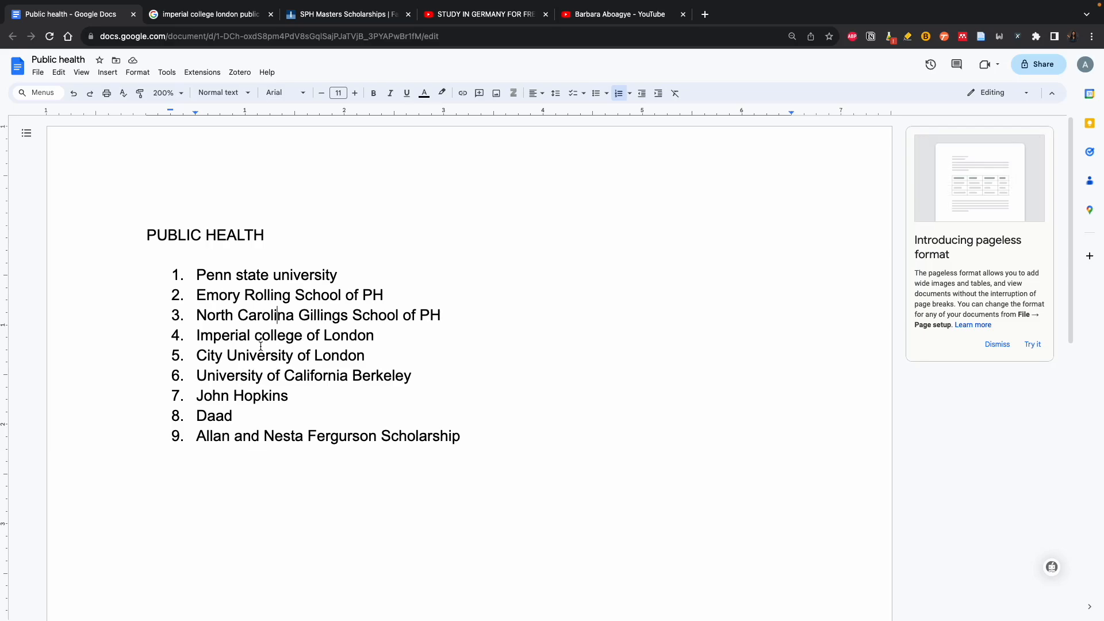
{"action": "left_click", "coordinate": [622, 14]}
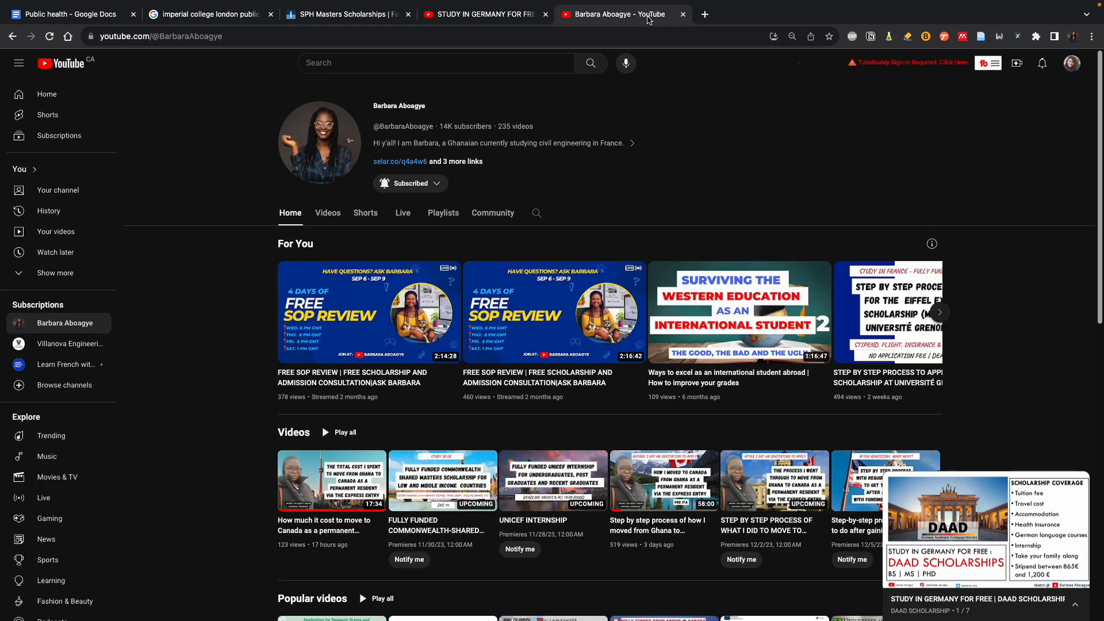
{"action": "left_click", "coordinate": [537, 213]}
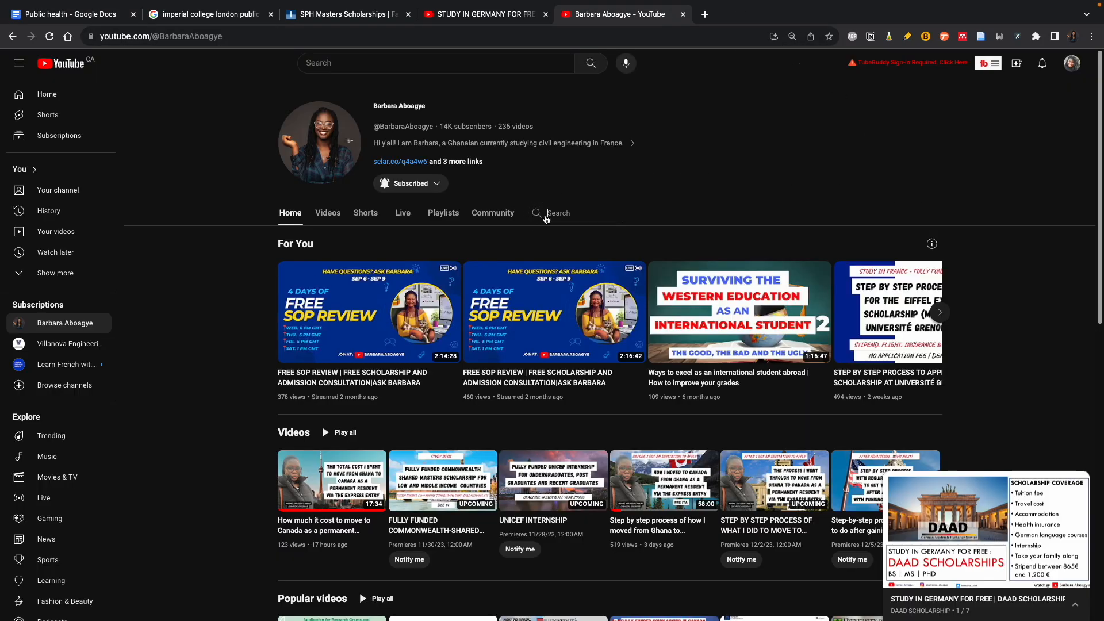
{"action": "type", "text": "CV"}
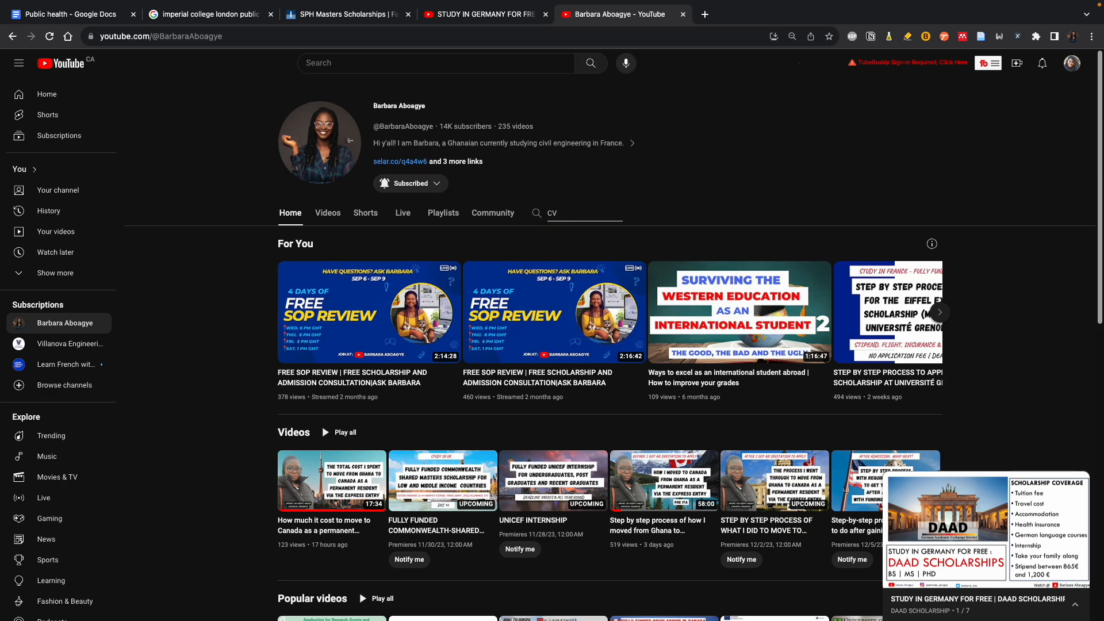
{"action": "key", "text": "Enter"}
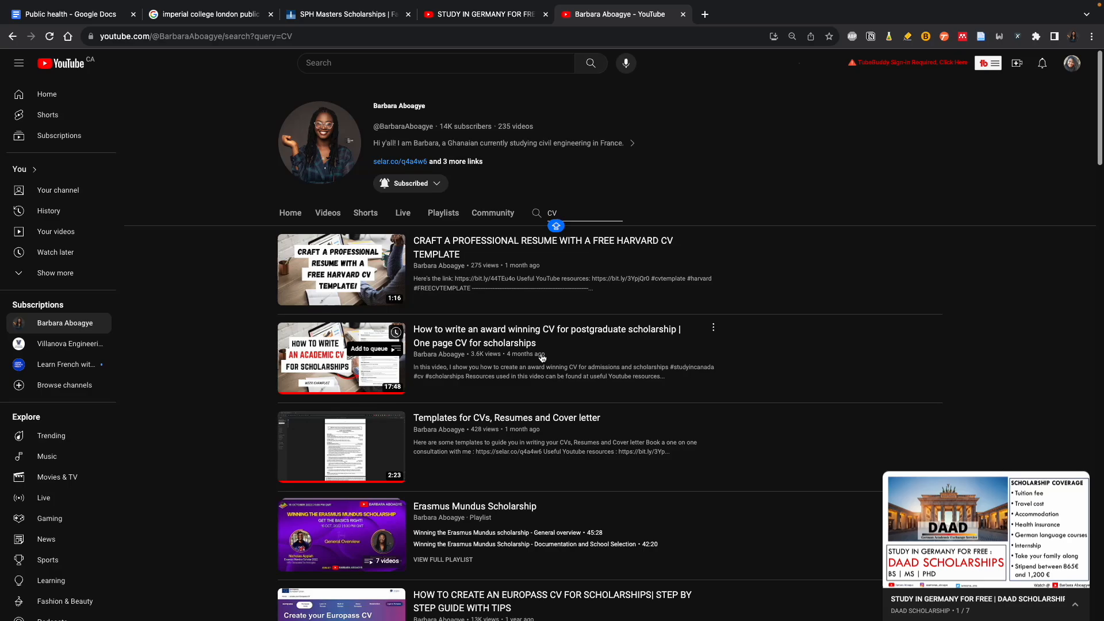
{"action": "mouse_move", "coordinate": [254, 8]}
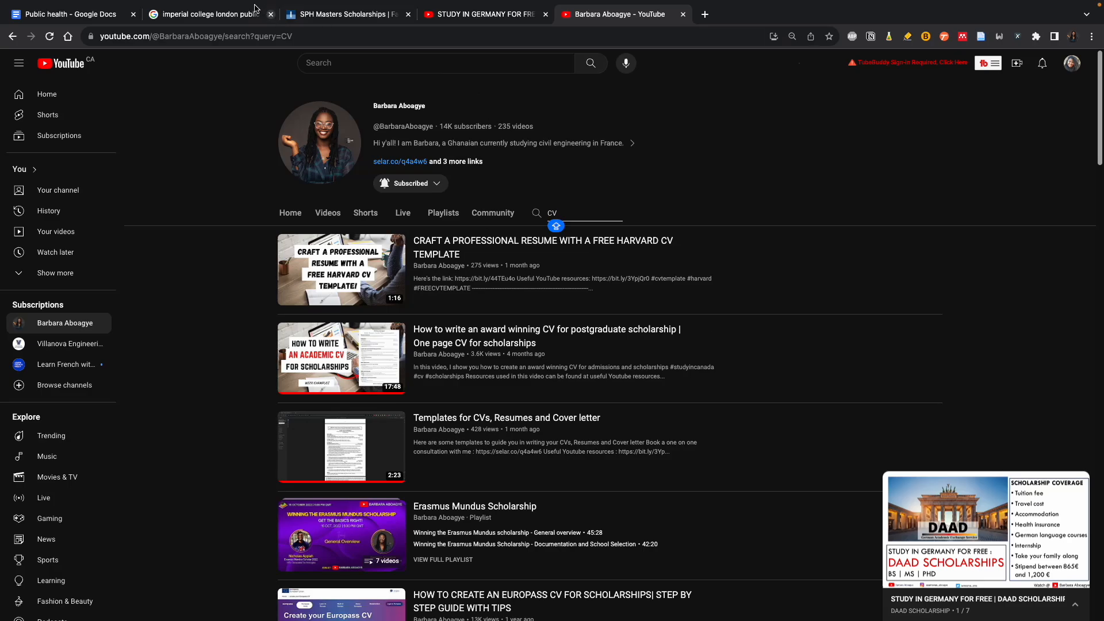
- Return to the Public health Google Docs university list
{"action": "left_click", "coordinate": [69, 14]}
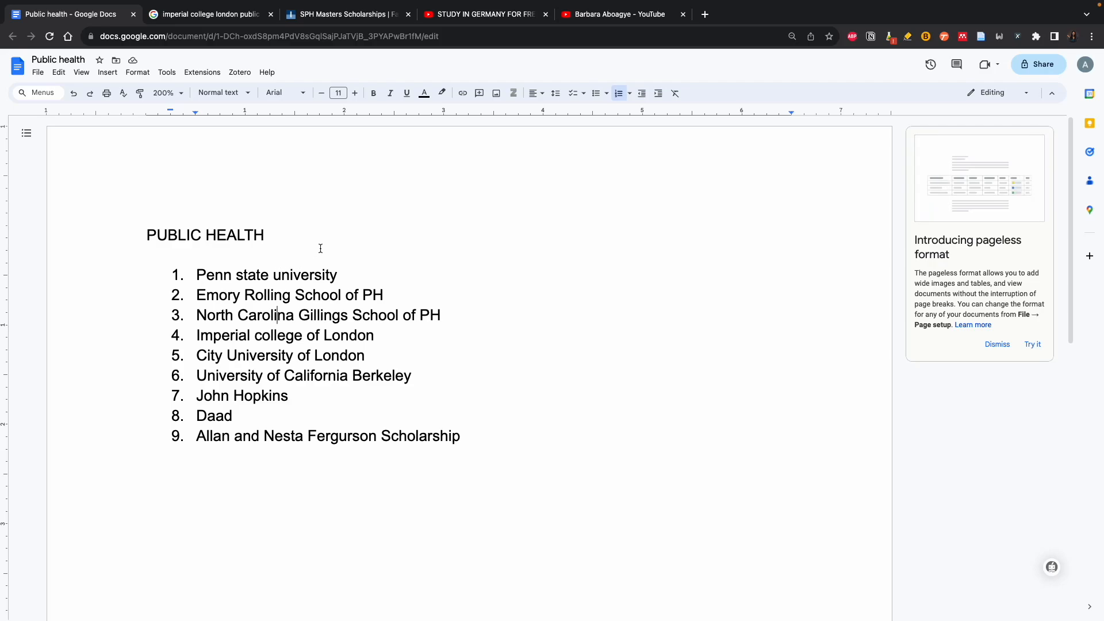
{"action": "mouse_move", "coordinate": [356, 270]}
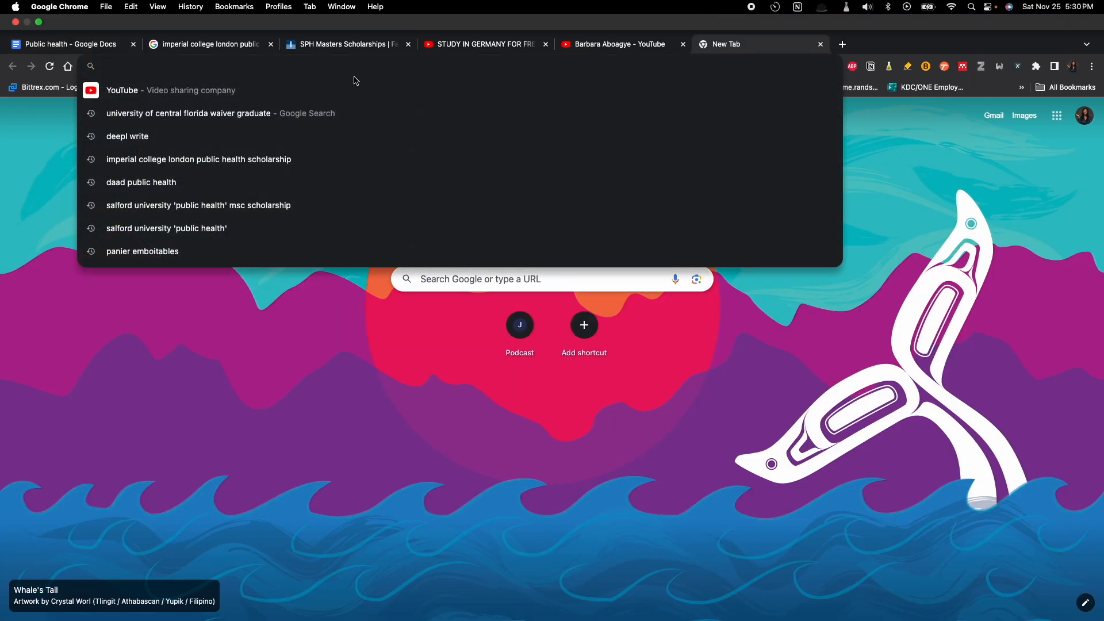
- Search Imperial College London's application fee and open the fee waiver result in a new tab
{"action": "type", "text": "Imperial college of London APPLICATI"}
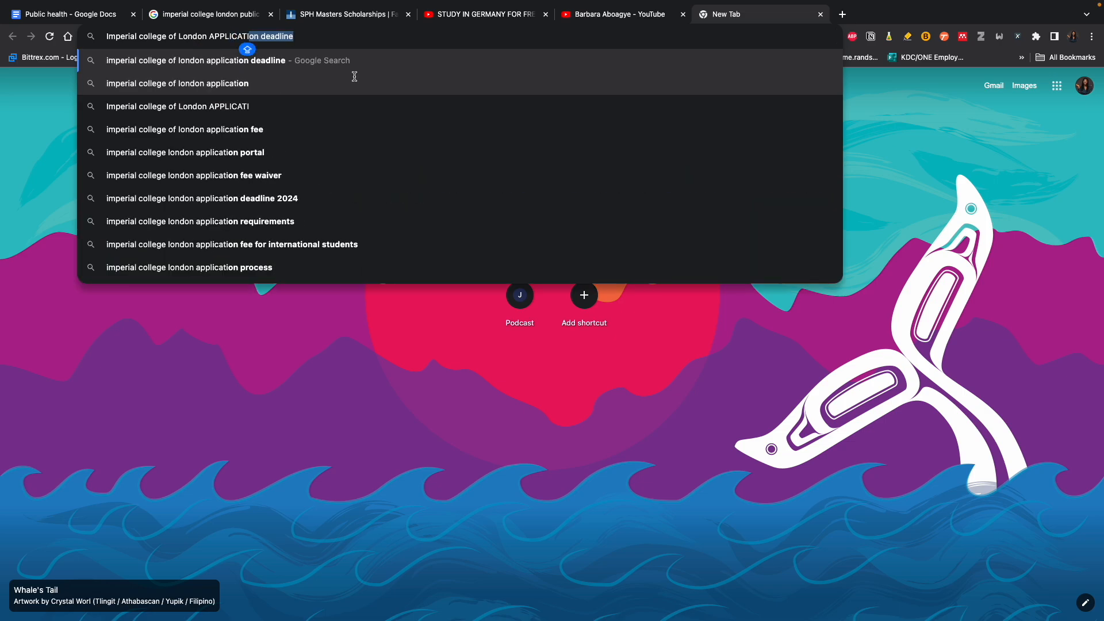
{"action": "left_click", "coordinate": [185, 129]}
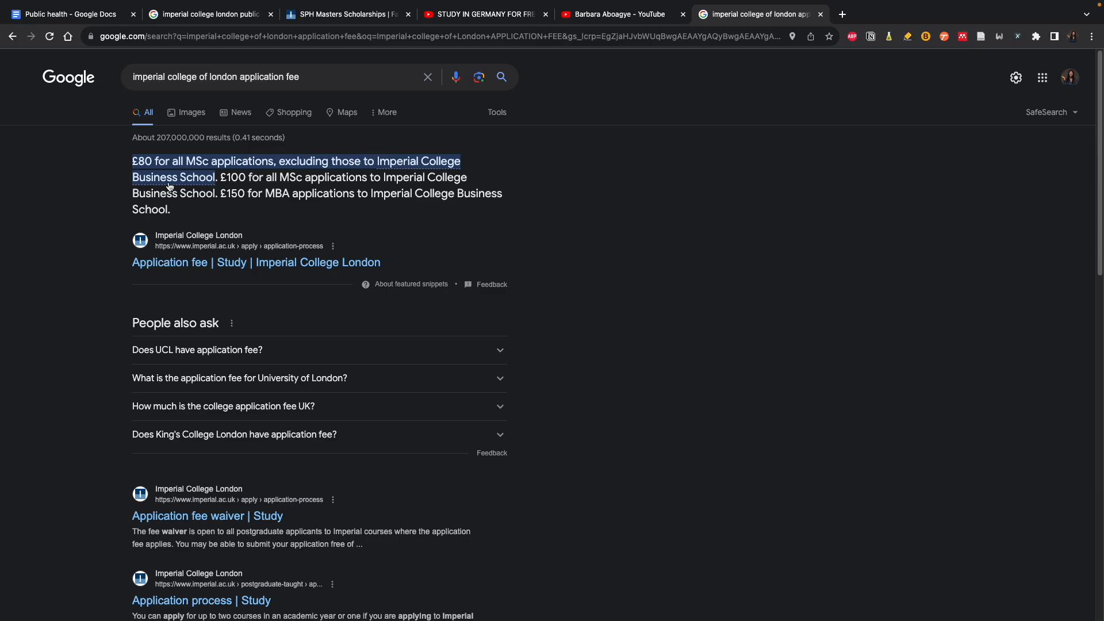
{"action": "mouse_move", "coordinate": [176, 188]}
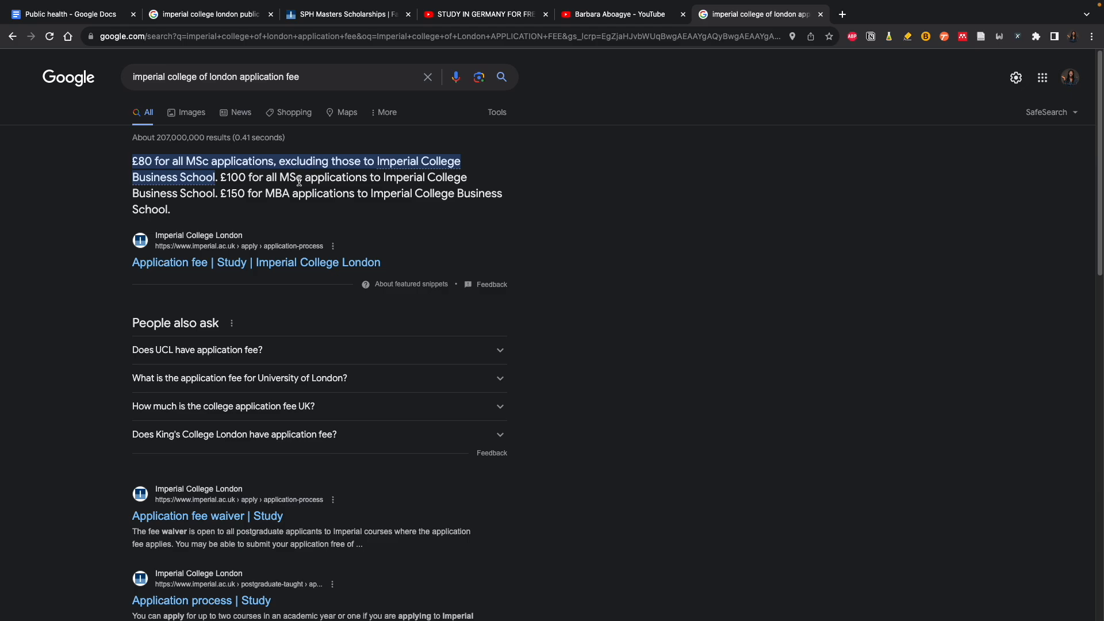
{"action": "mouse_move", "coordinate": [223, 519]}
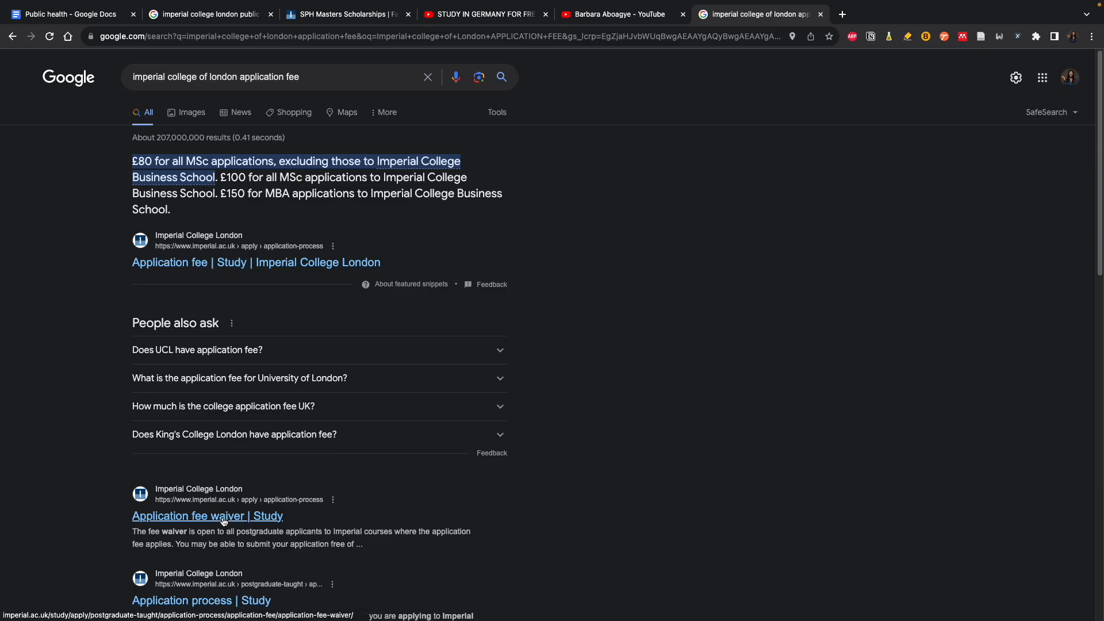
{"action": "right_click", "coordinate": [222, 516]}
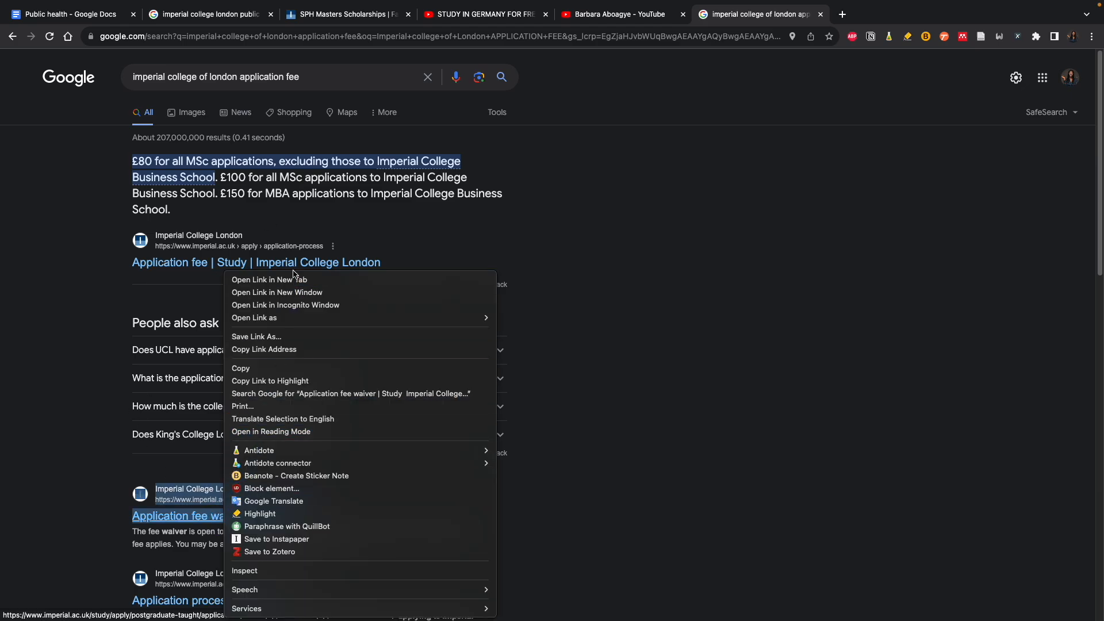
{"action": "left_click", "coordinate": [270, 280]}
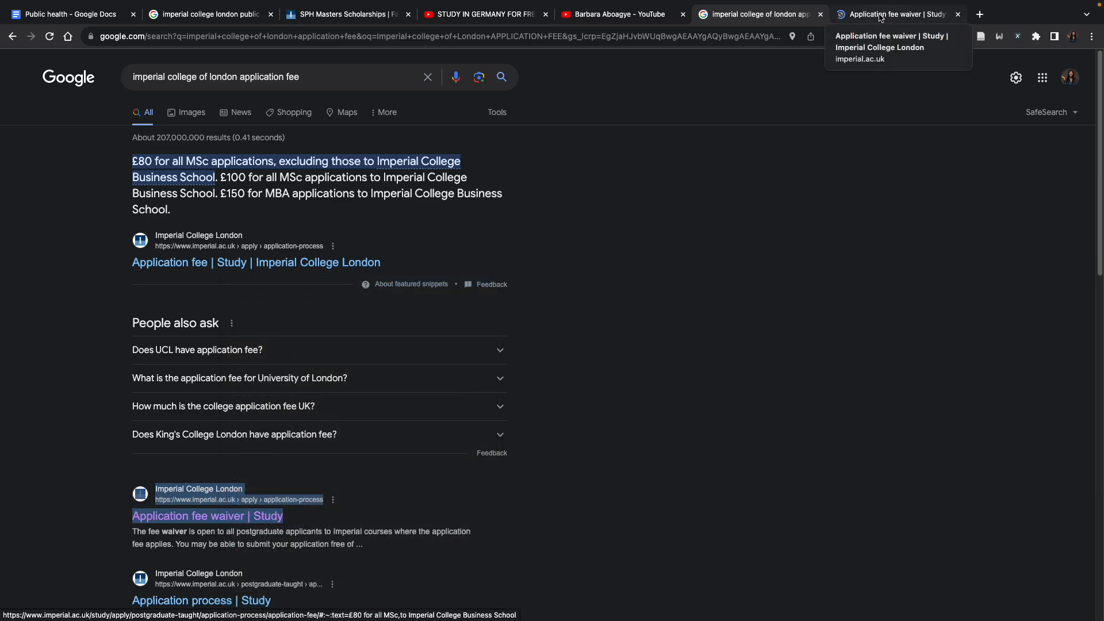
- Read the fee waiver eligibility and how-to-apply sections, then return to the Public health document
{"action": "left_click", "coordinate": [894, 14]}
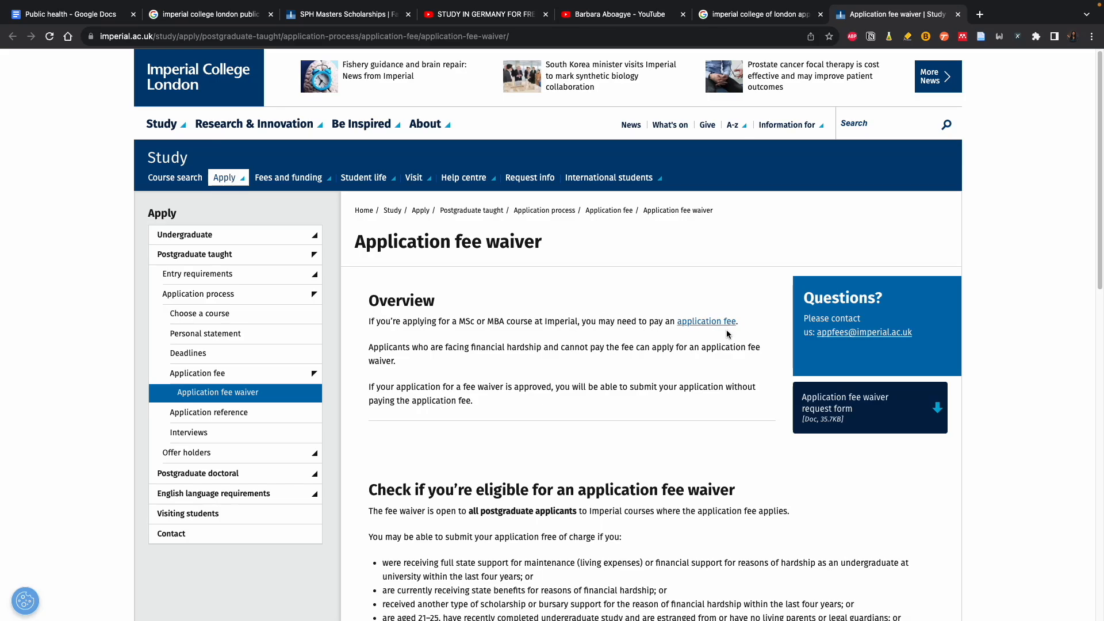
{"action": "mouse_move", "coordinate": [487, 349]}
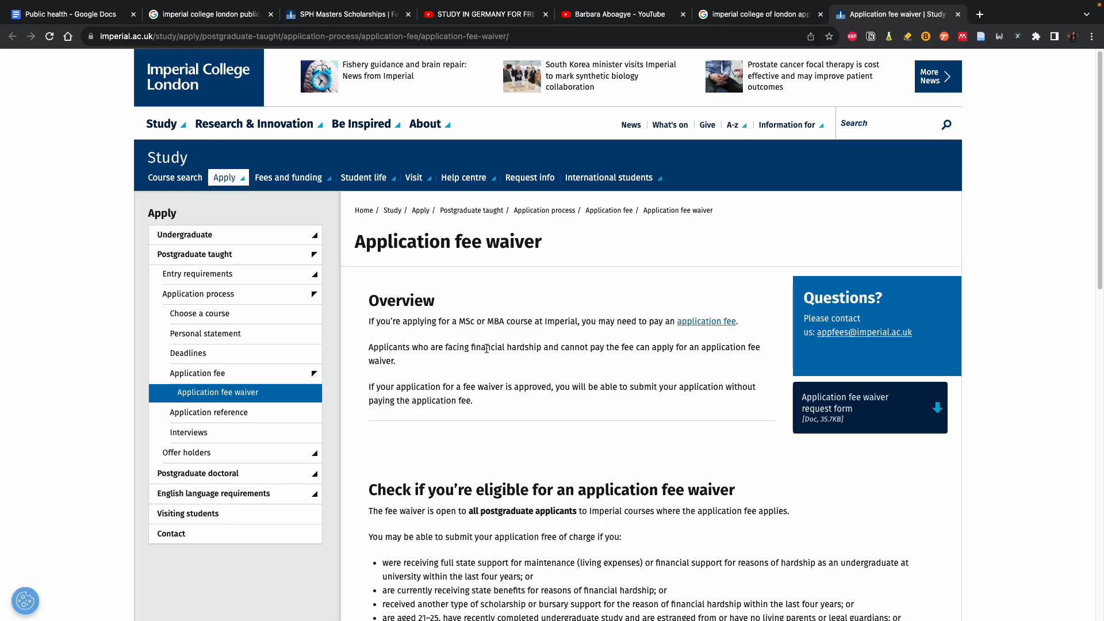
{"action": "mouse_move", "coordinate": [606, 346]}
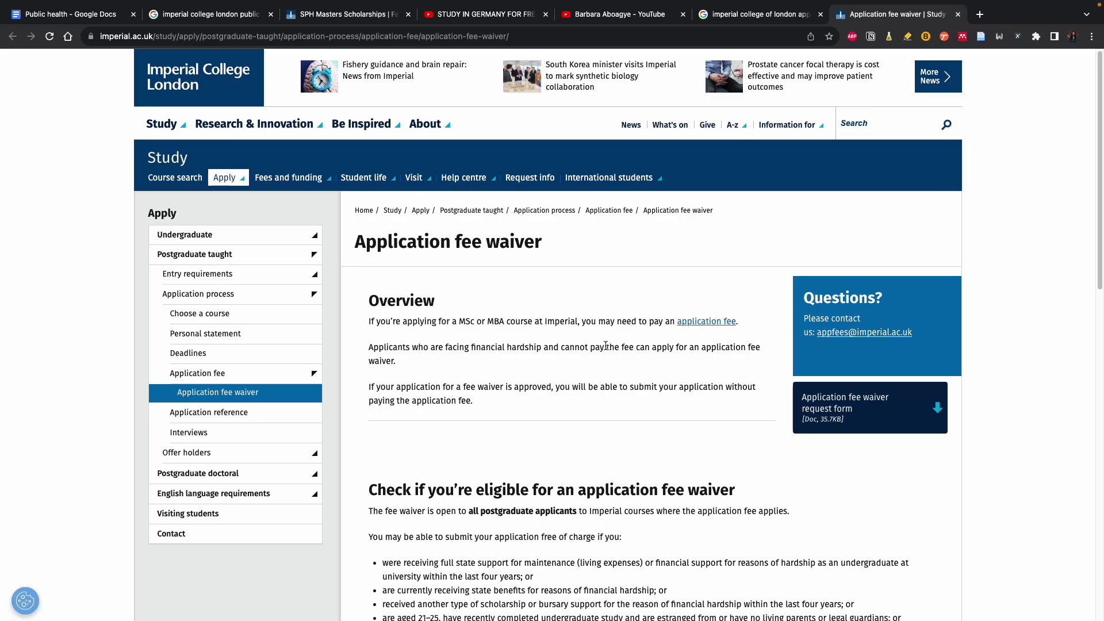
{"action": "mouse_move", "coordinate": [423, 381]}
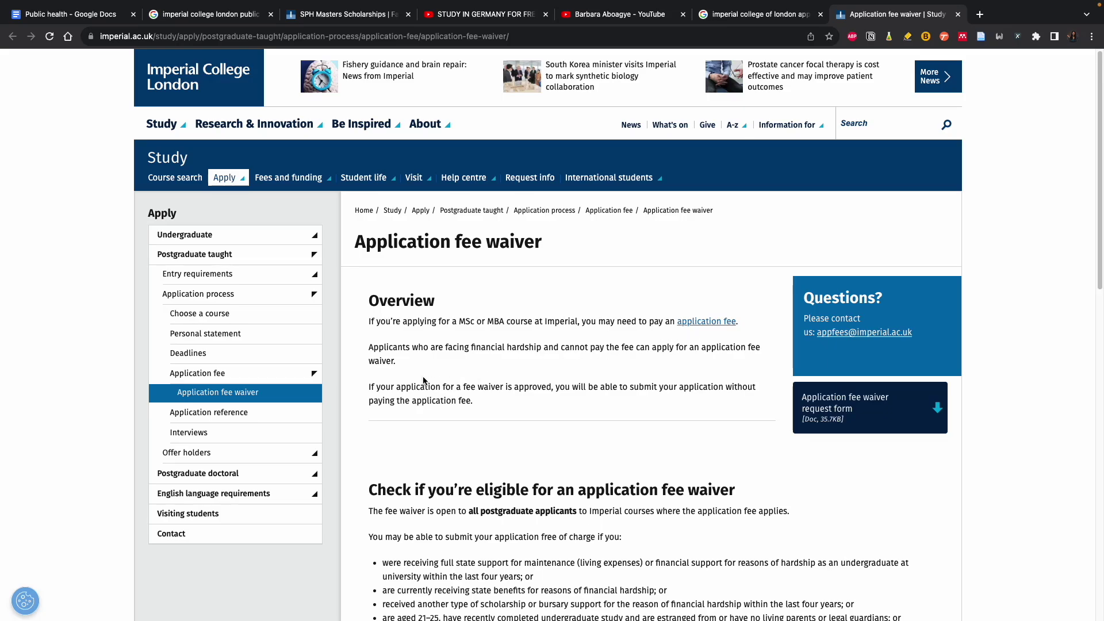
{"action": "scroll", "scroll_direction": "down", "scroll_amount": 3}
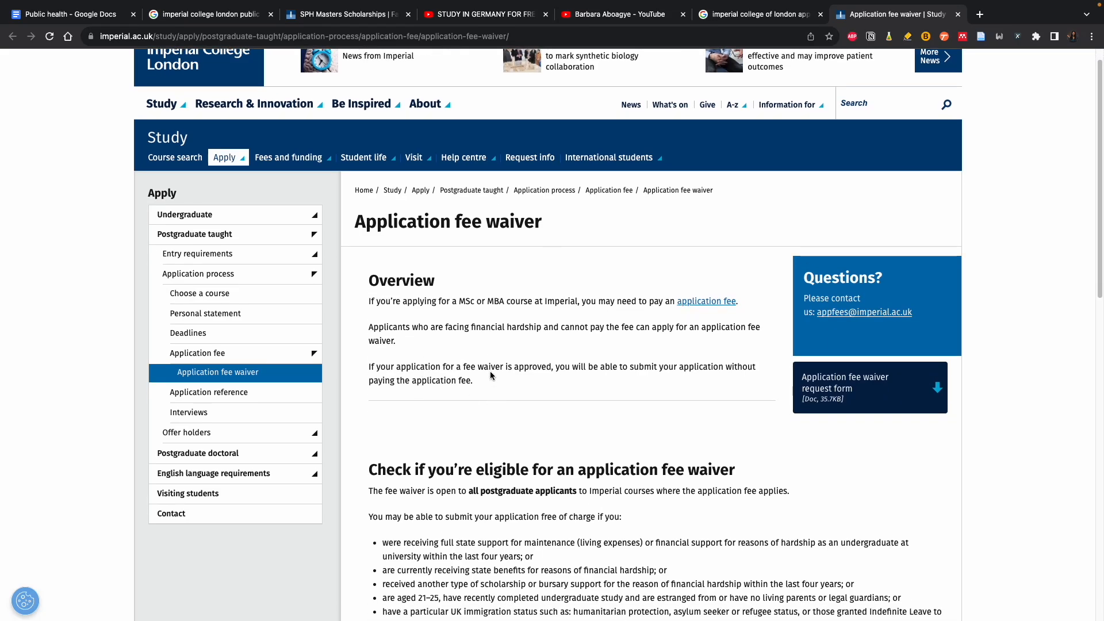
{"action": "mouse_move", "coordinate": [493, 373]}
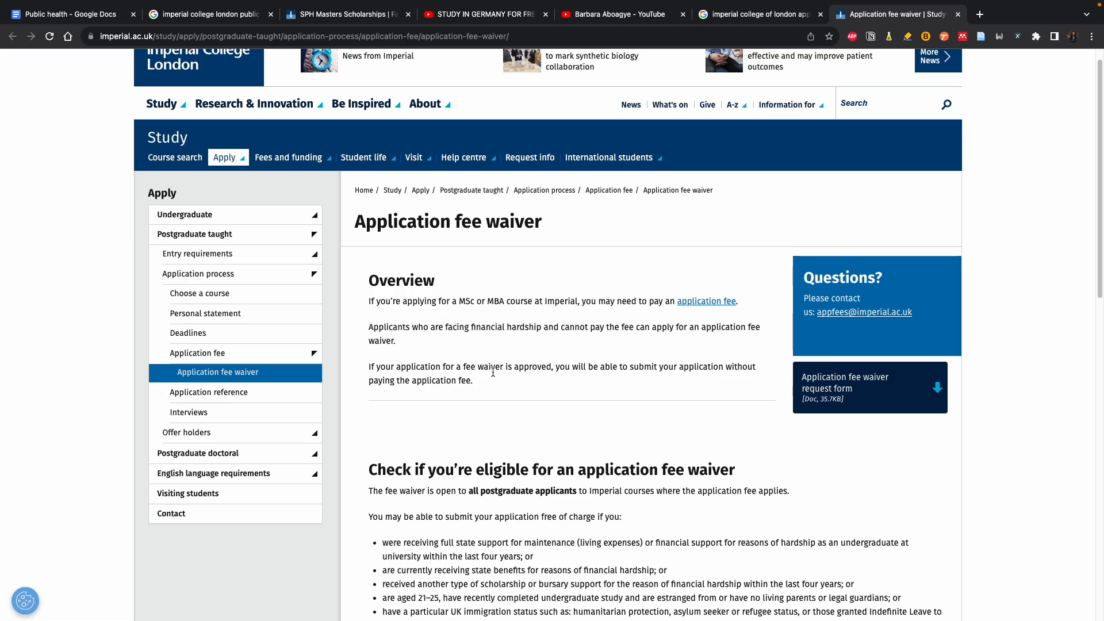
{"action": "scroll", "scroll_direction": "down", "scroll_amount": 3}
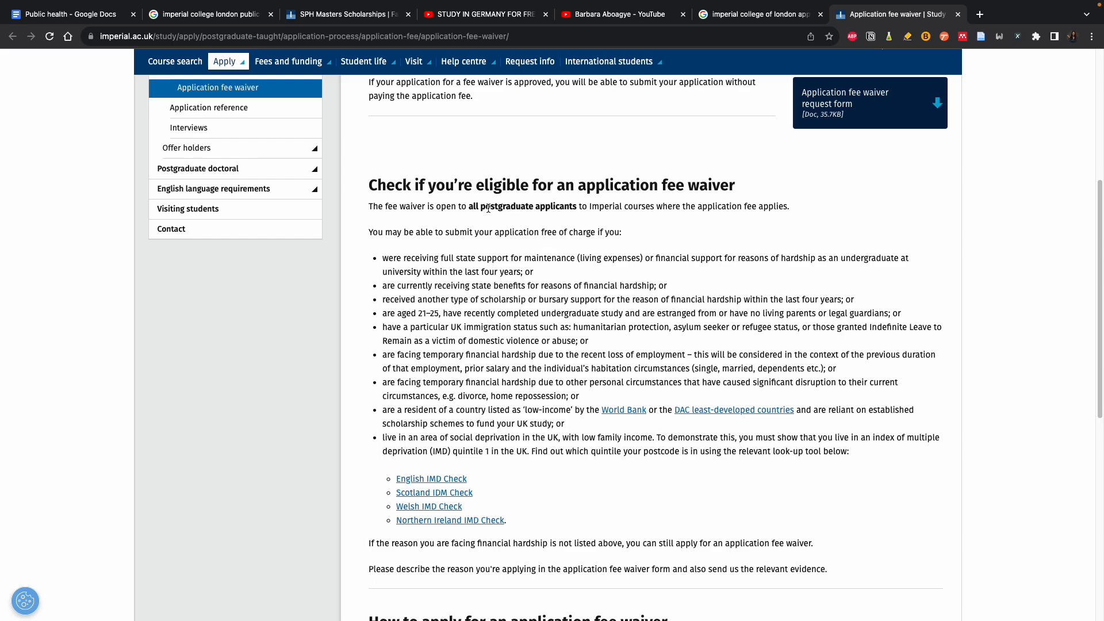
{"action": "scroll", "scroll_direction": "down", "scroll_amount": 3}
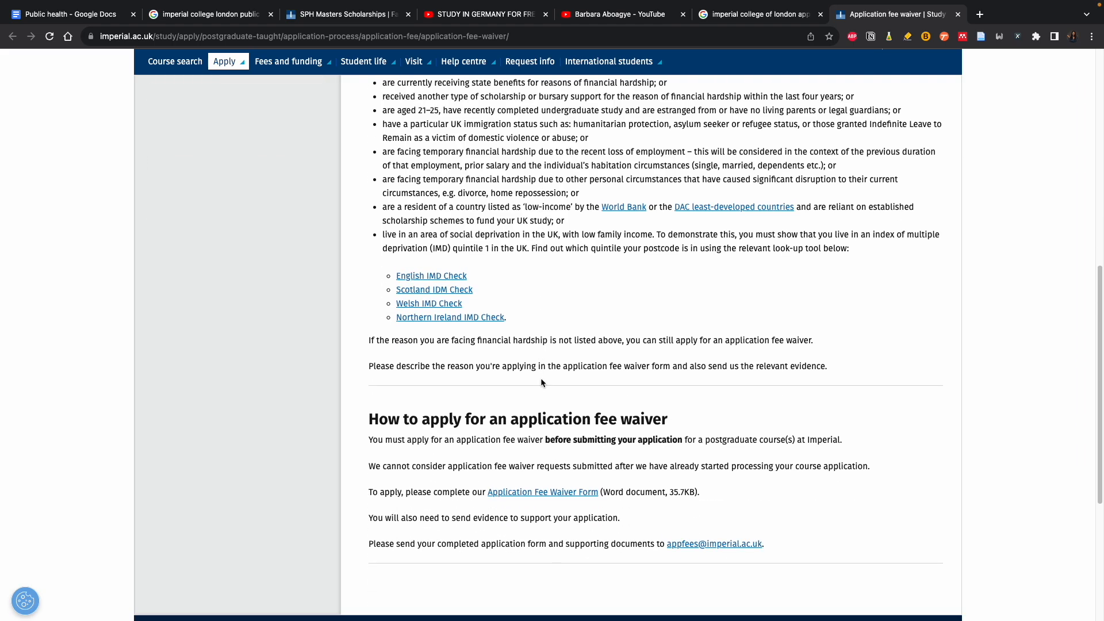
{"action": "scroll", "scroll_direction": "up", "scroll_amount": 3}
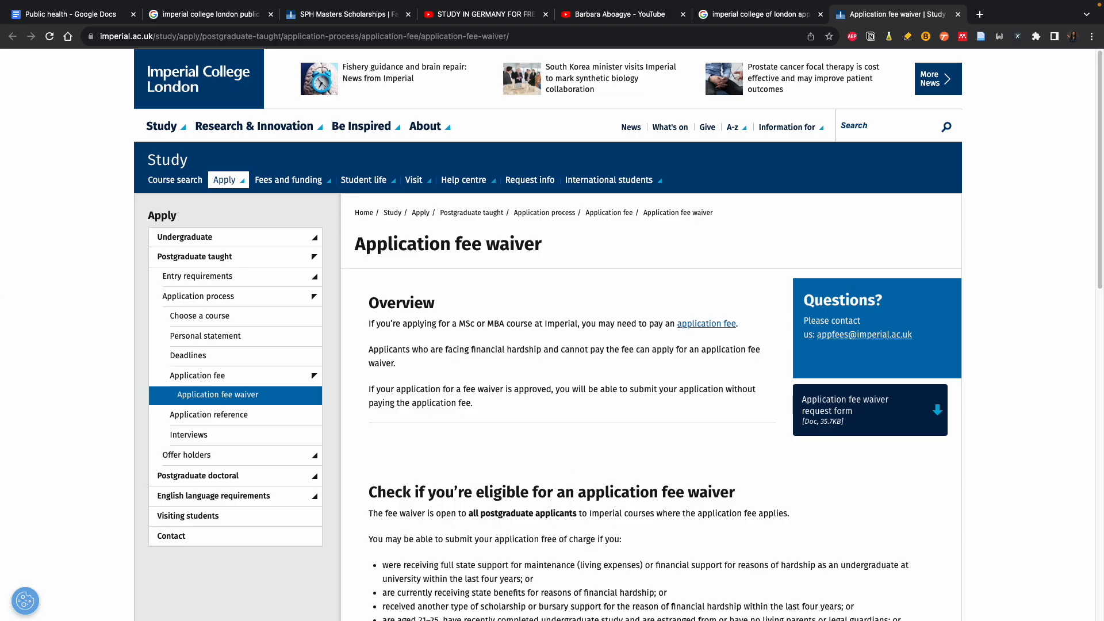
{"action": "left_click", "coordinate": [69, 14]}
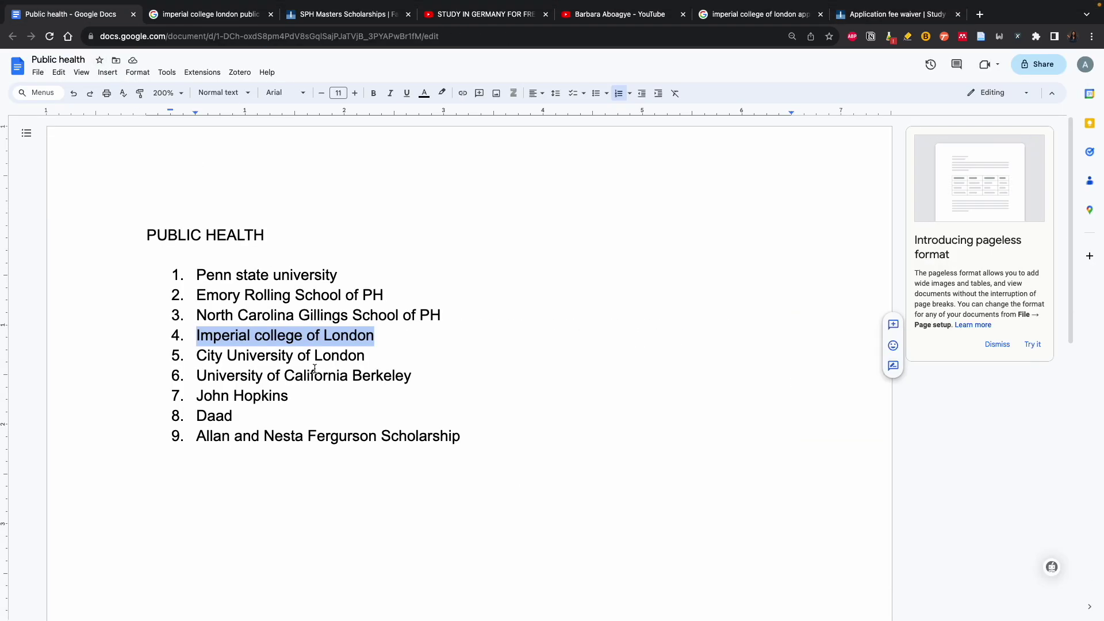